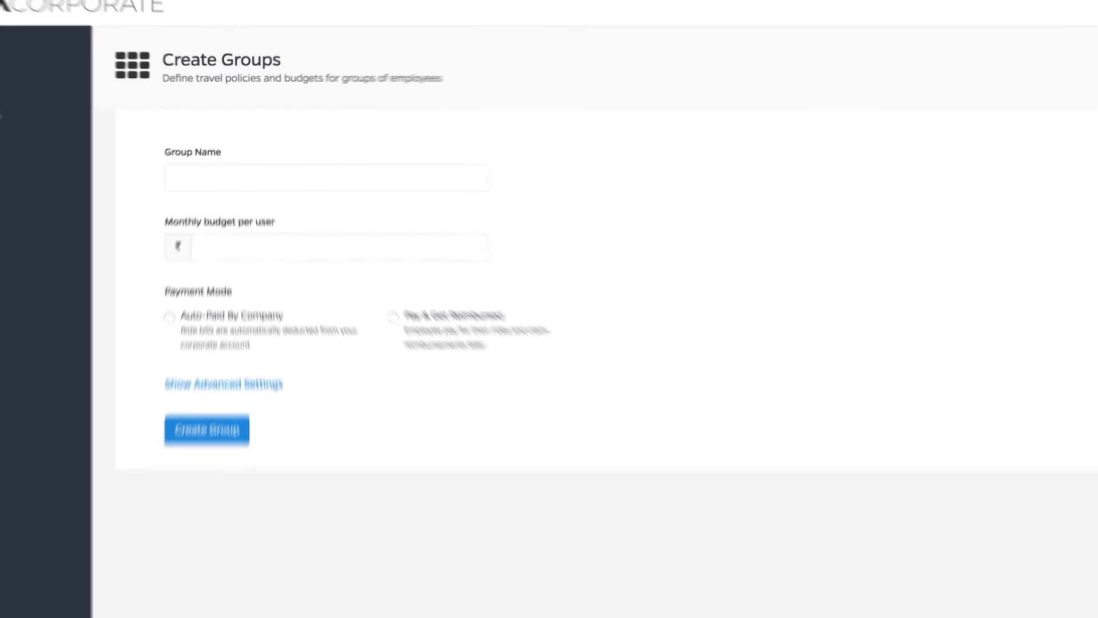
# Name the group Sales Team with a ₹5000 monthly per-user budget and Pay & Get Reimbursed mode
pyautogui.write('Sales Team')
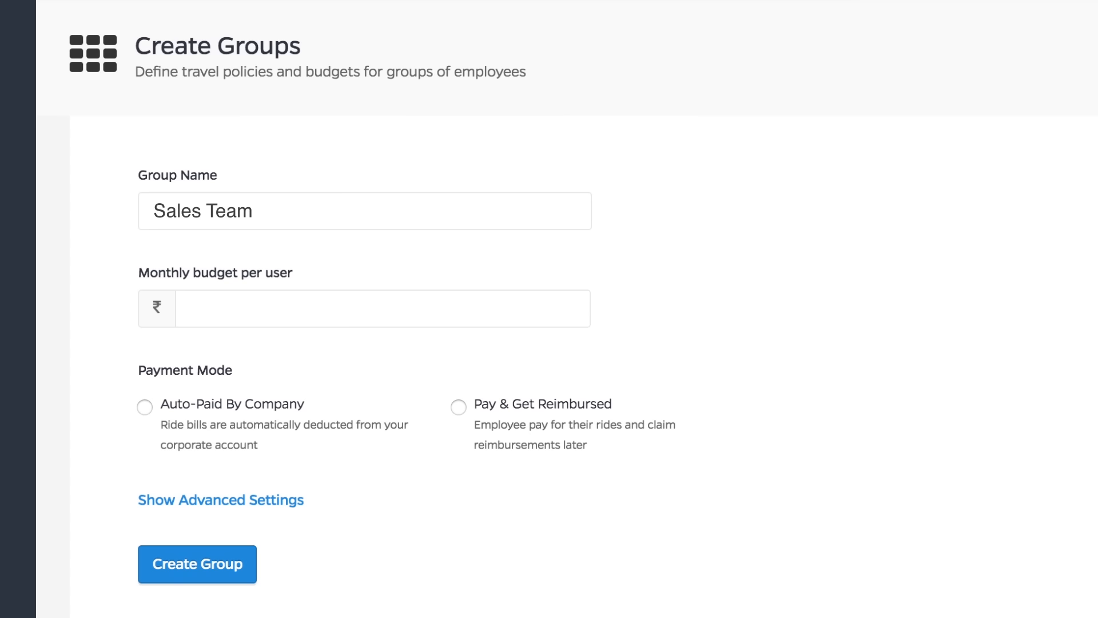
pyautogui.write('5000')
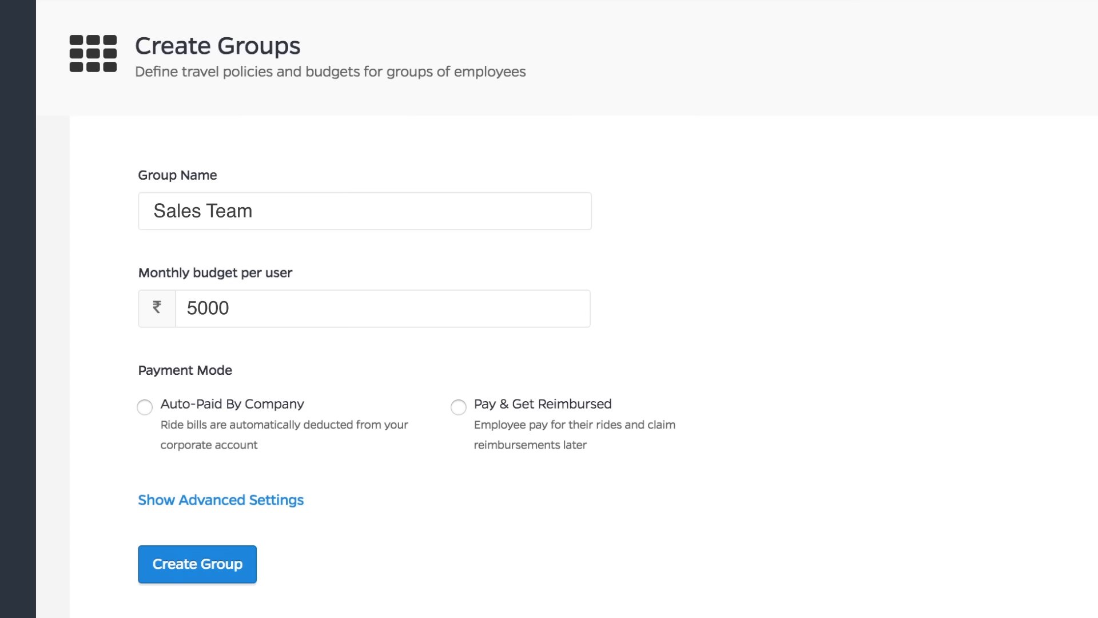
pyautogui.click(144, 407)
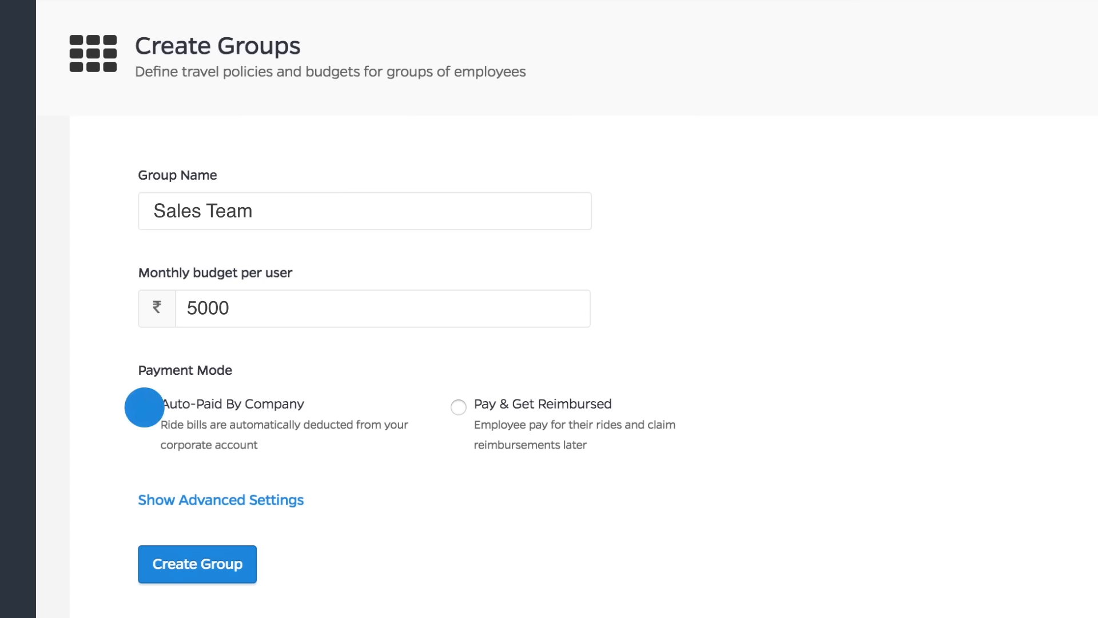
pyautogui.click(144, 406)
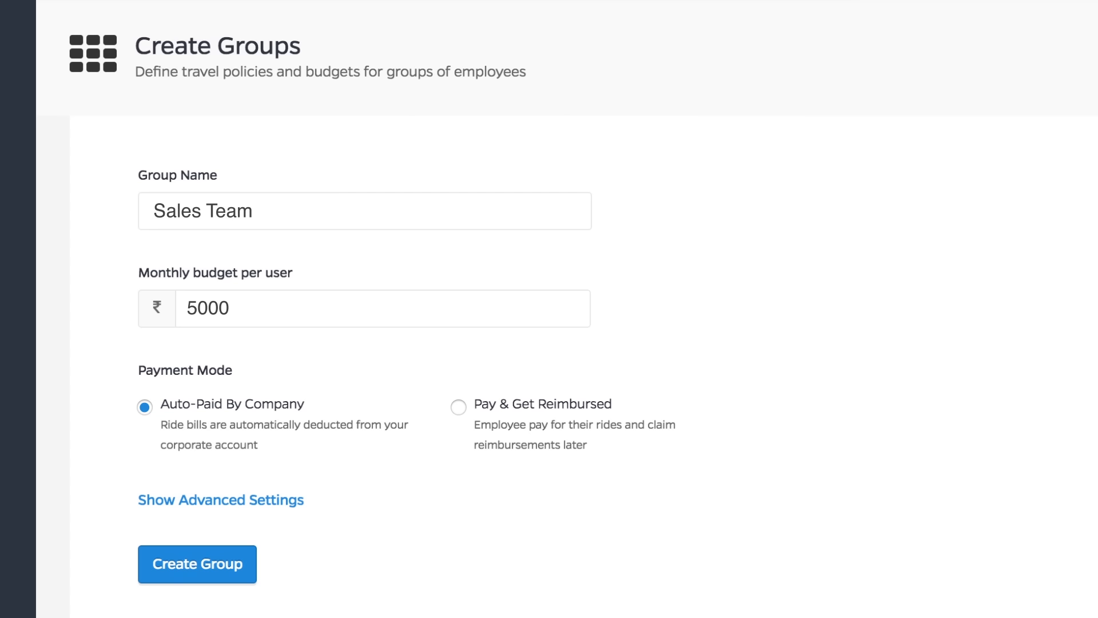
pyautogui.moveTo(460, 409)
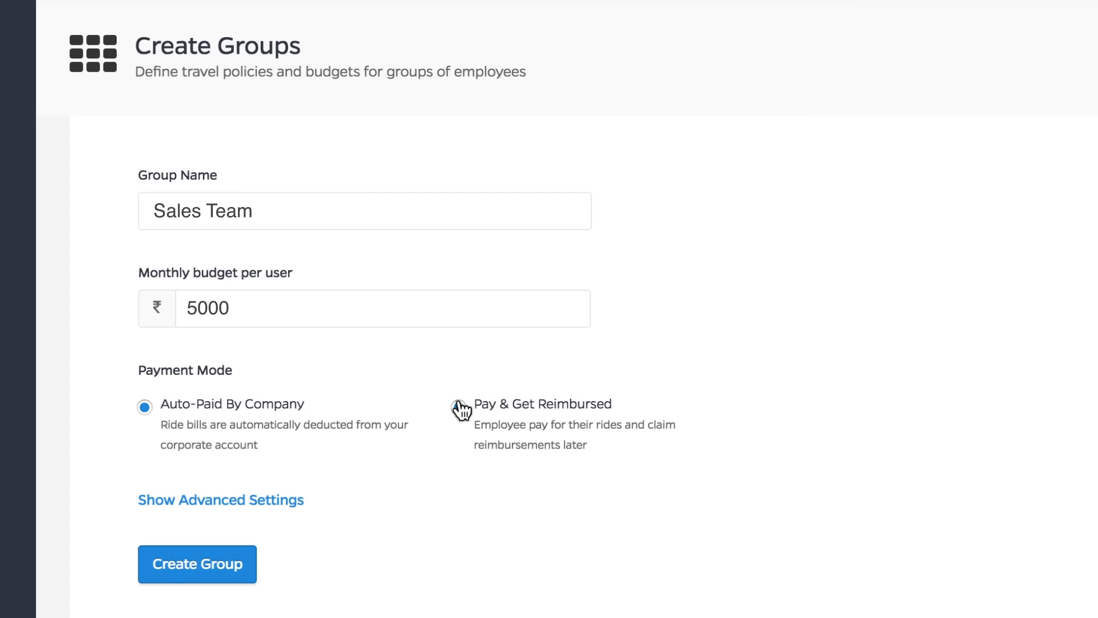
pyautogui.click(457, 407)
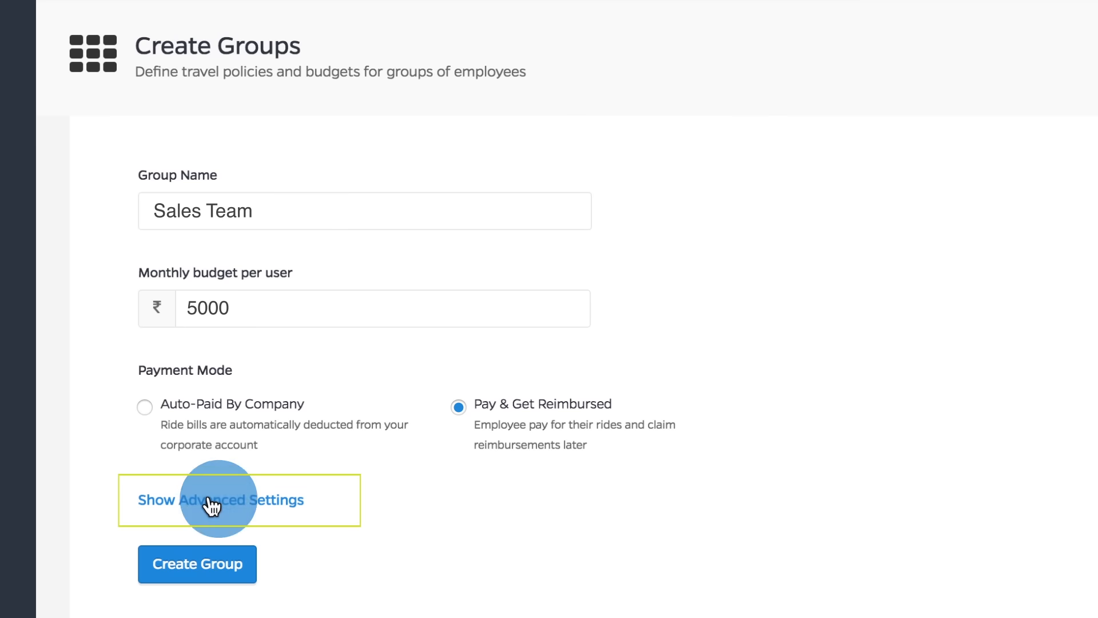
# Reveal the group's advanced settings, then move to the Invite Employees page
pyautogui.click(220, 500)
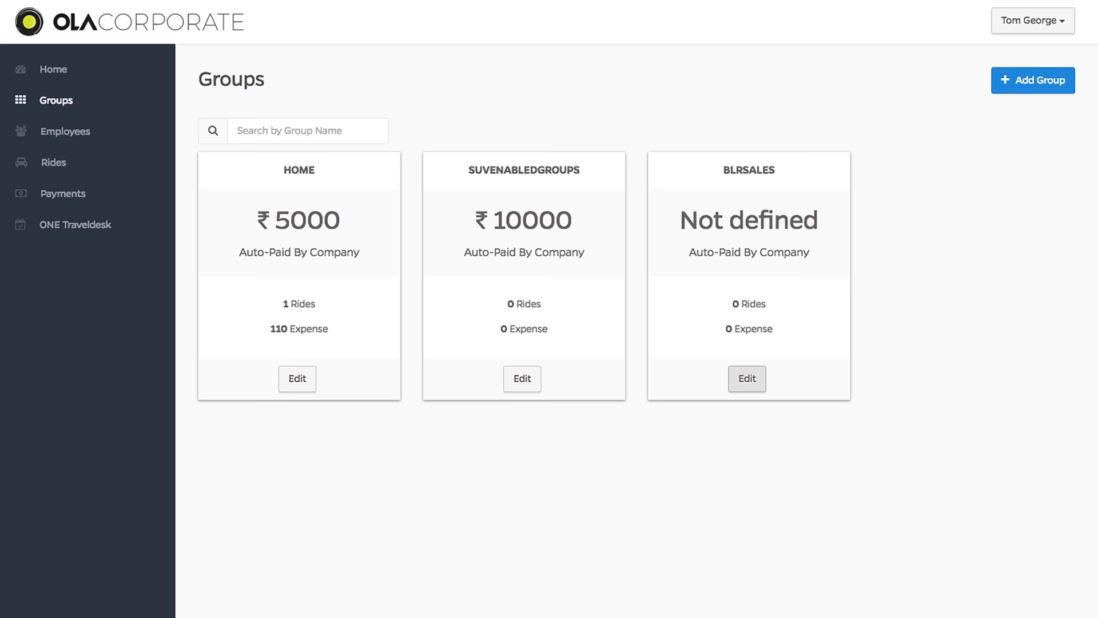
pyautogui.click(65, 130)
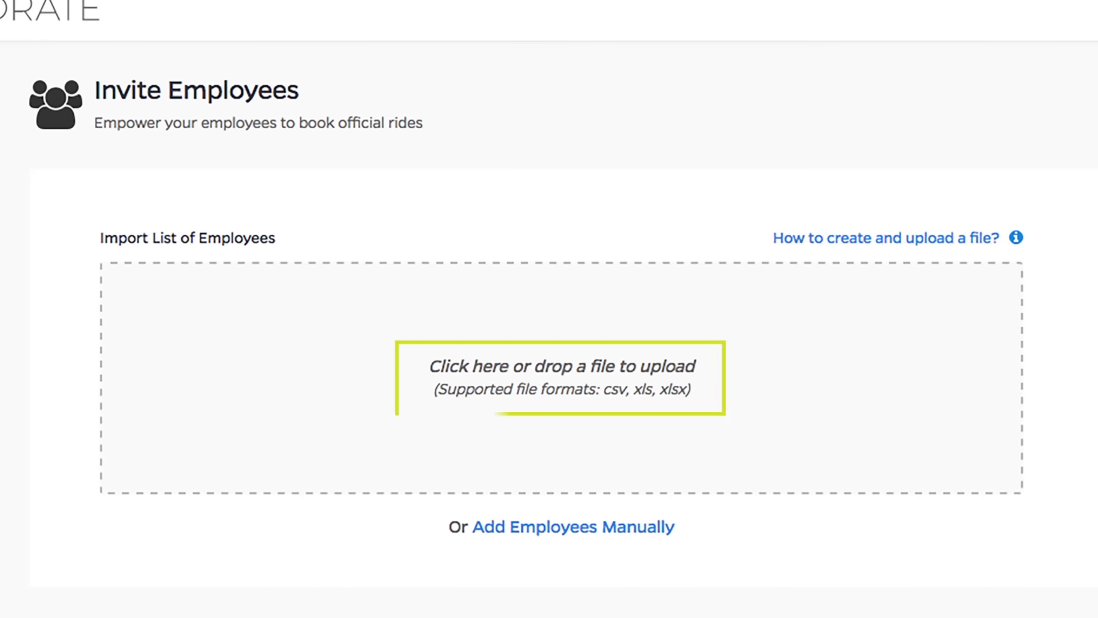
# Add an employee manually with a mobile number column and send the invite
pyautogui.click(571, 527)
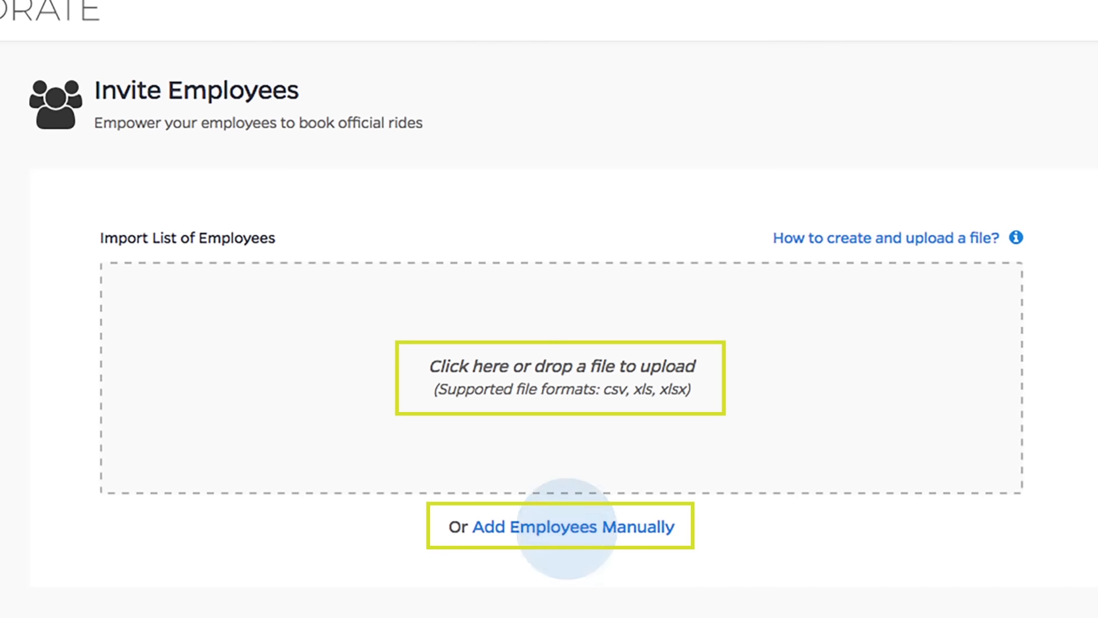
pyautogui.click(570, 526)
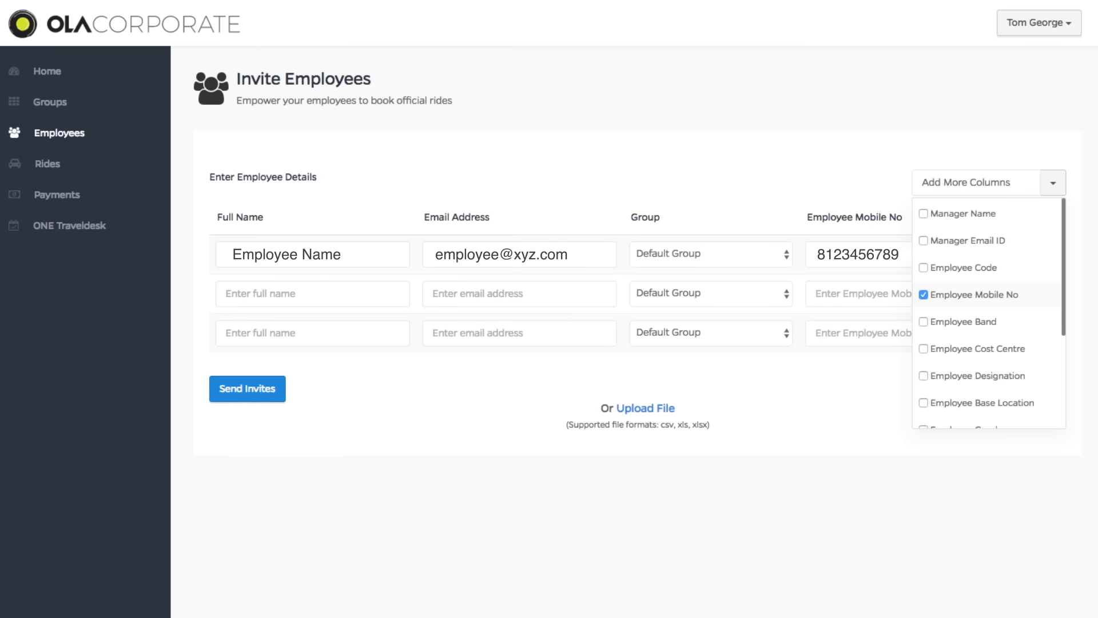
pyautogui.click(247, 388)
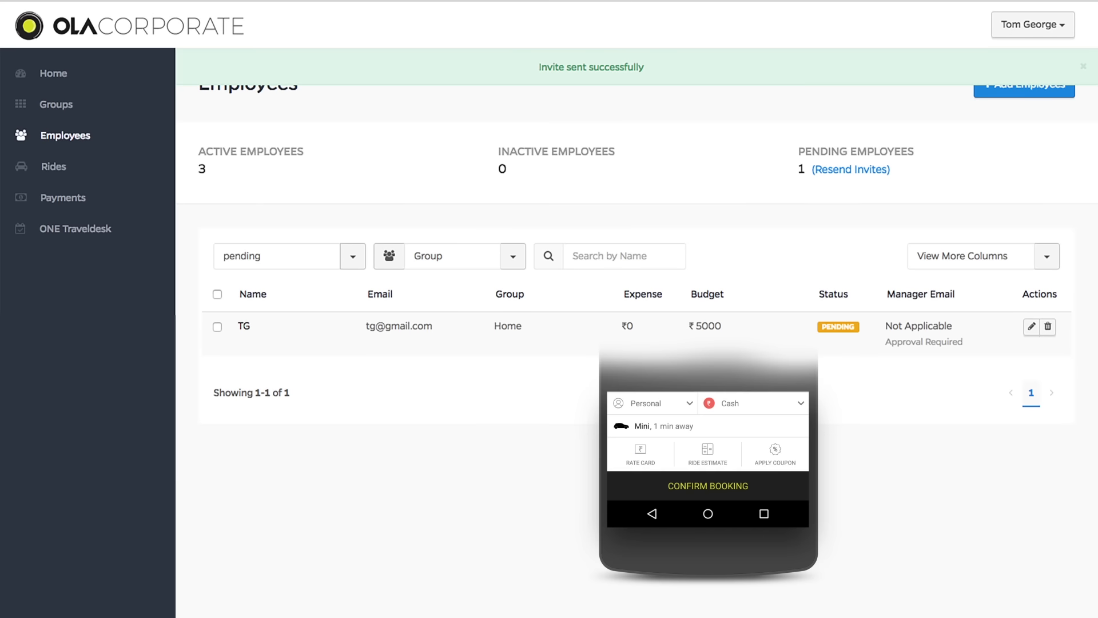
pyautogui.click(647, 403)
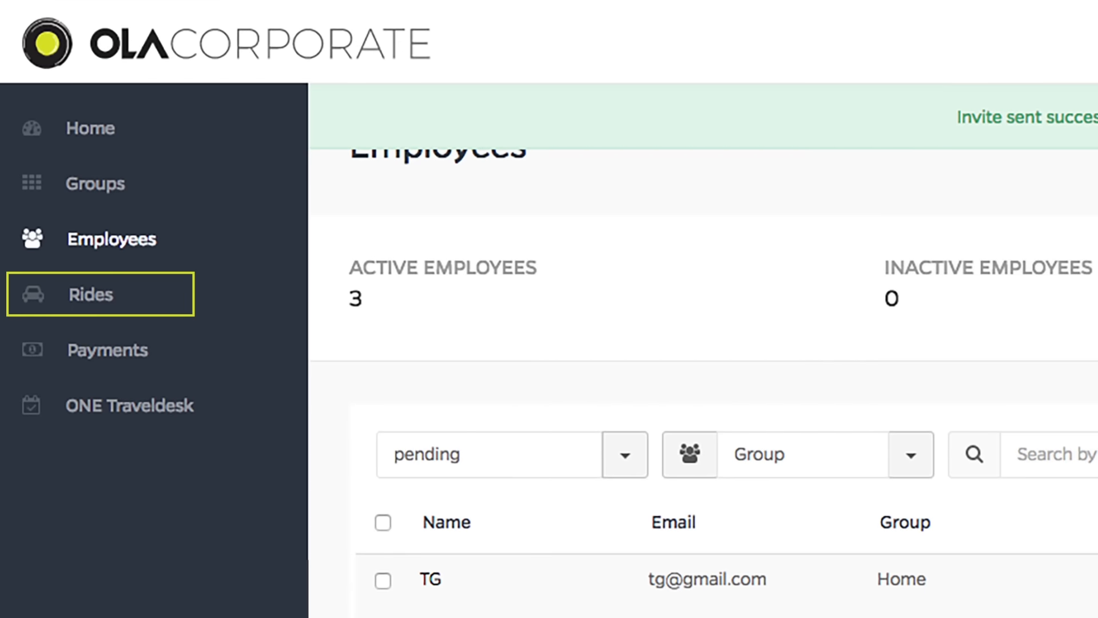
# Review the Rides history, then show the Payments page with its 46.17 lakh balance
pyautogui.click(90, 294)
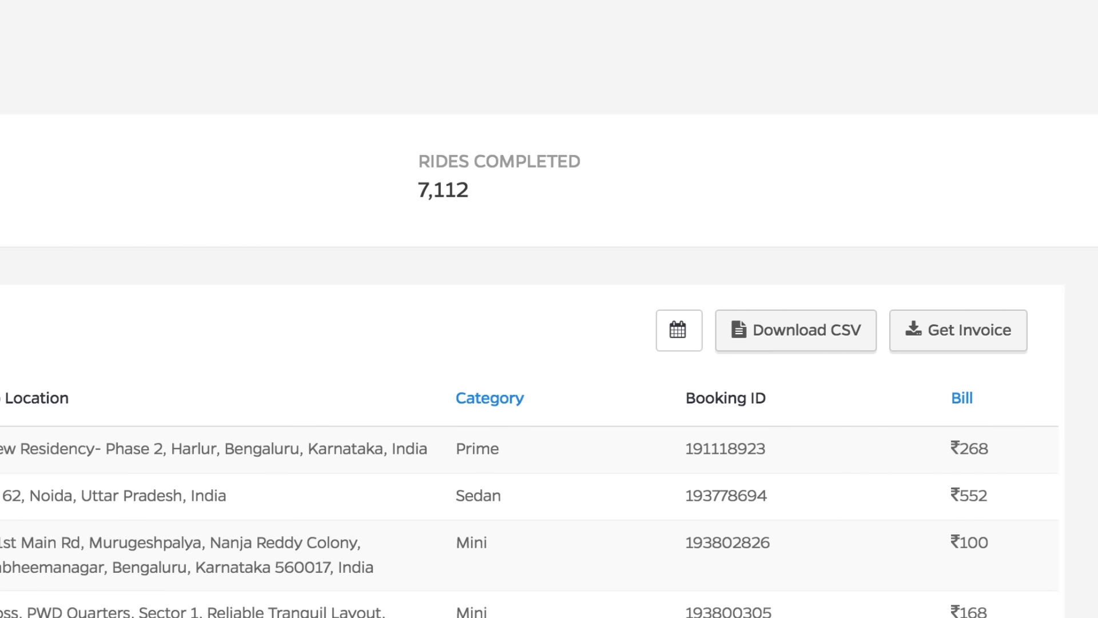
pyautogui.click(958, 331)
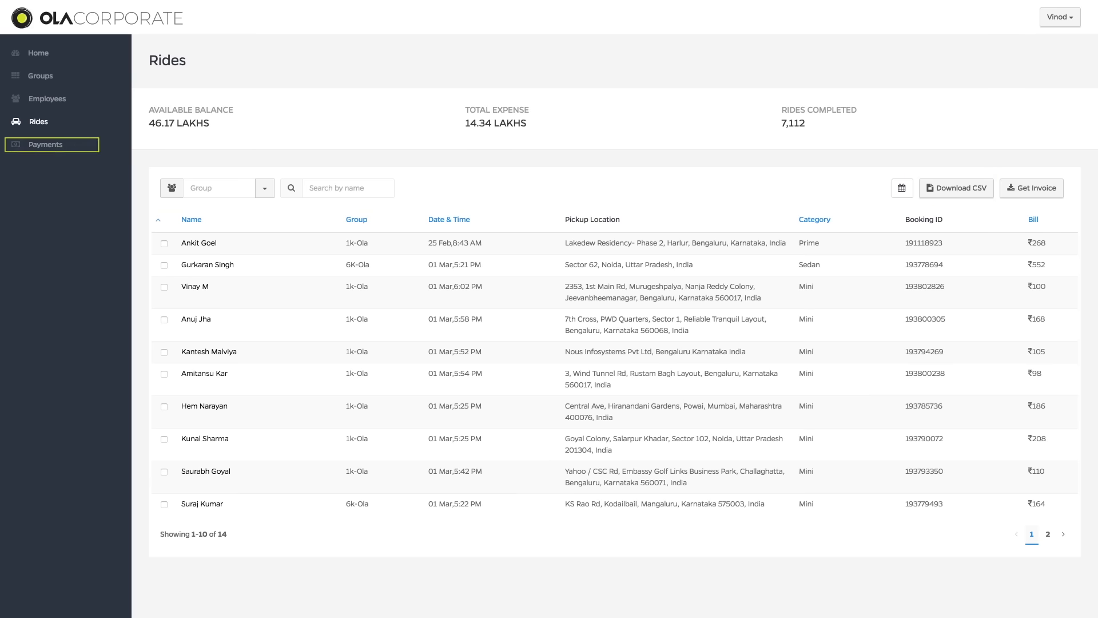
pyautogui.click(46, 144)
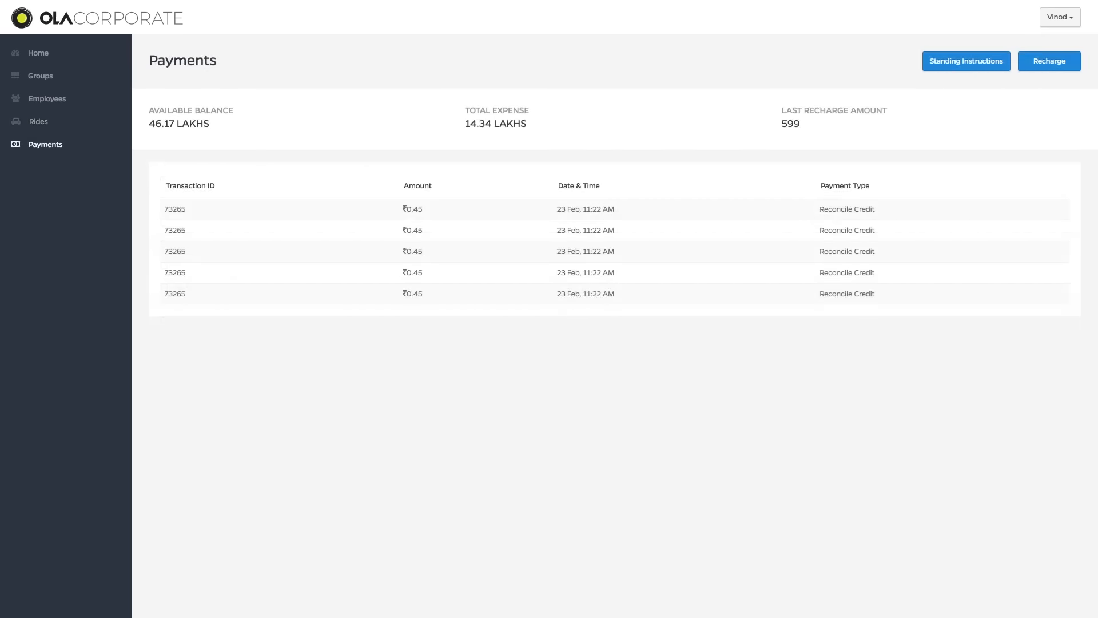